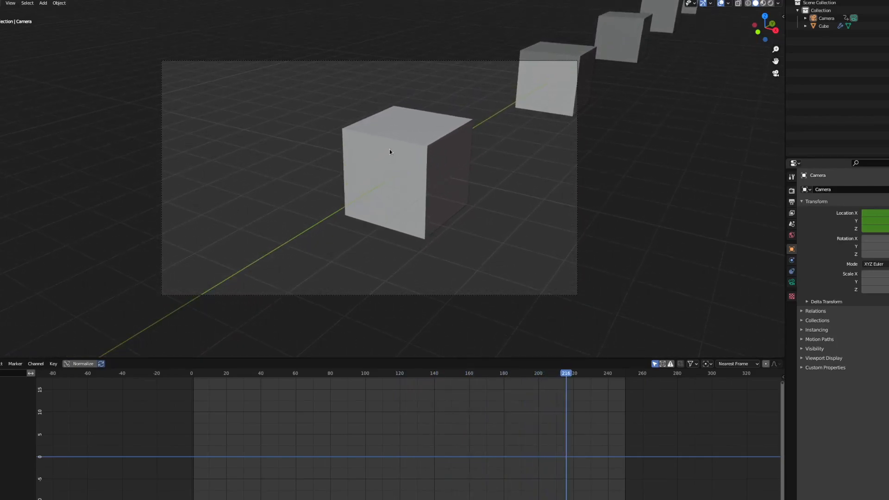
Step: Add a sphere empty at the origin and make it the camera's parent
click(215, 372)
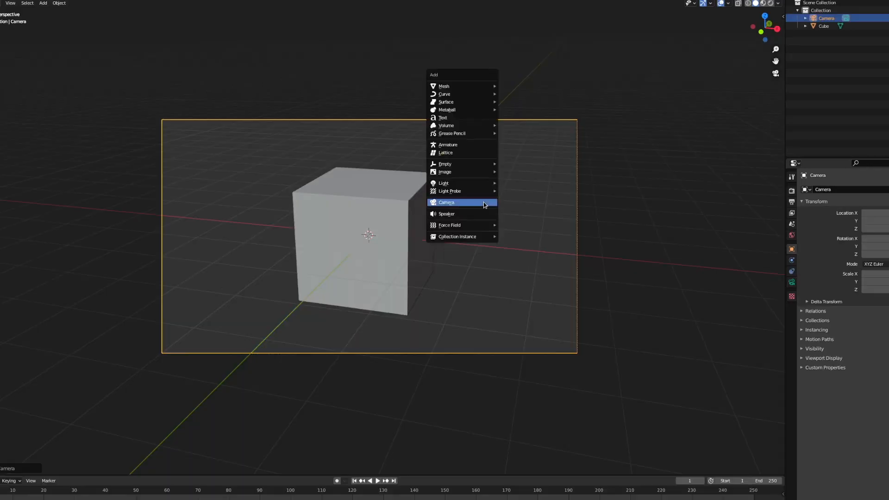
mouse_move(444, 163)
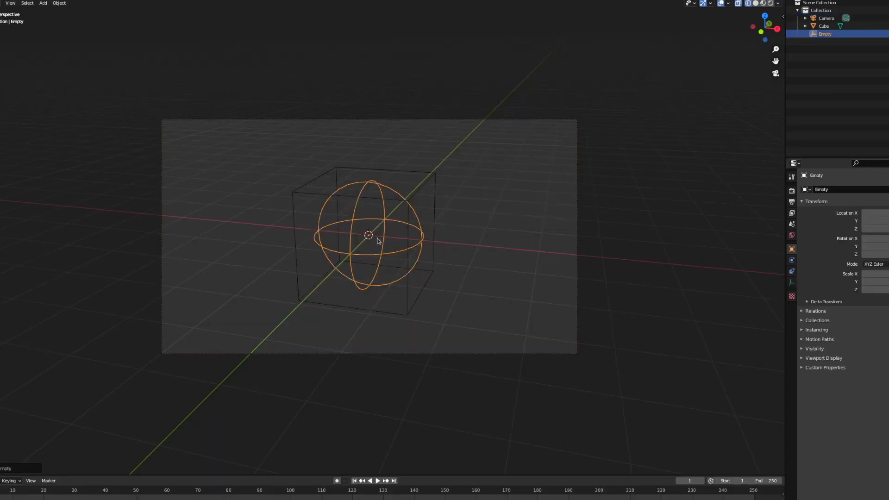
click(826, 17)
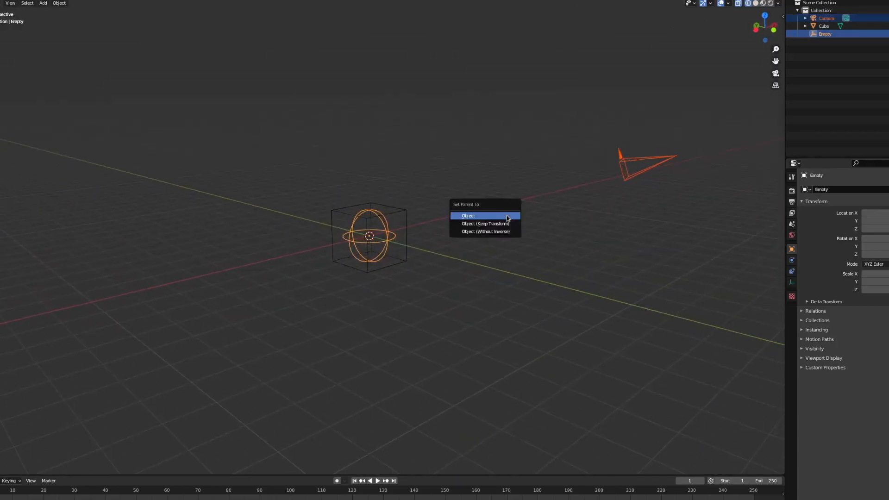
click(467, 215)
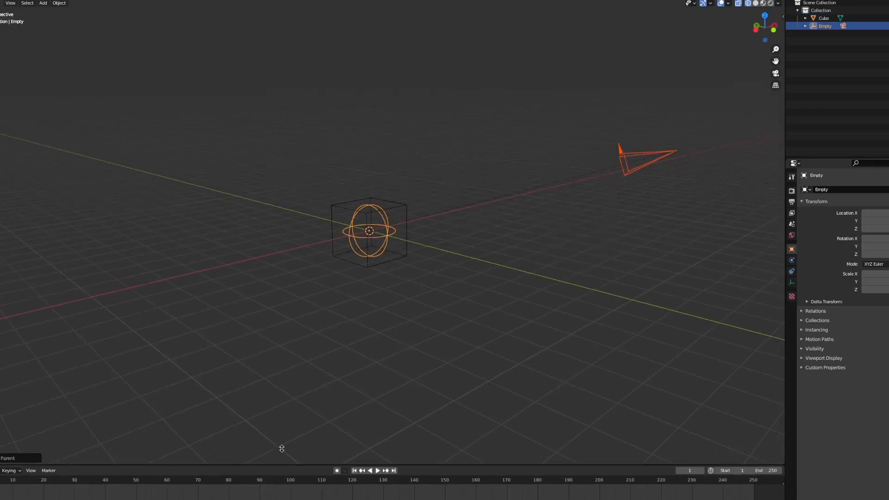
Step: Keyframe the empty's rotation at frame 1 and a full turn at frame 251
key(i)
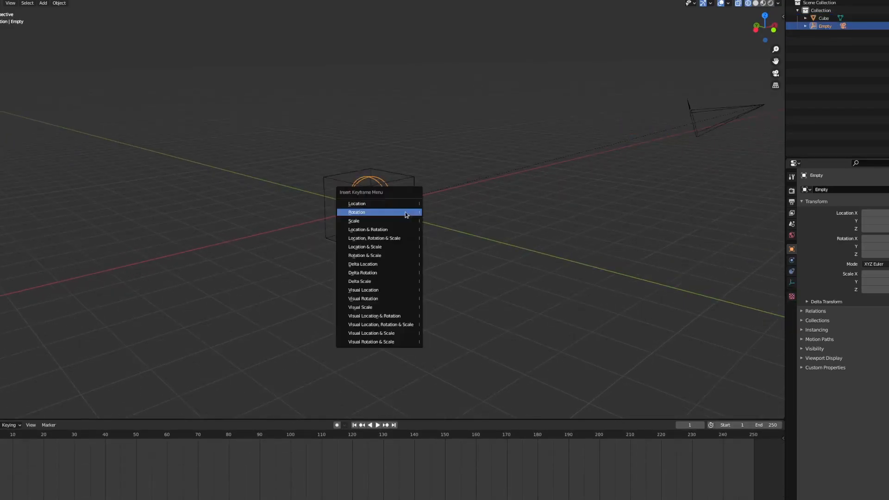
click(356, 212)
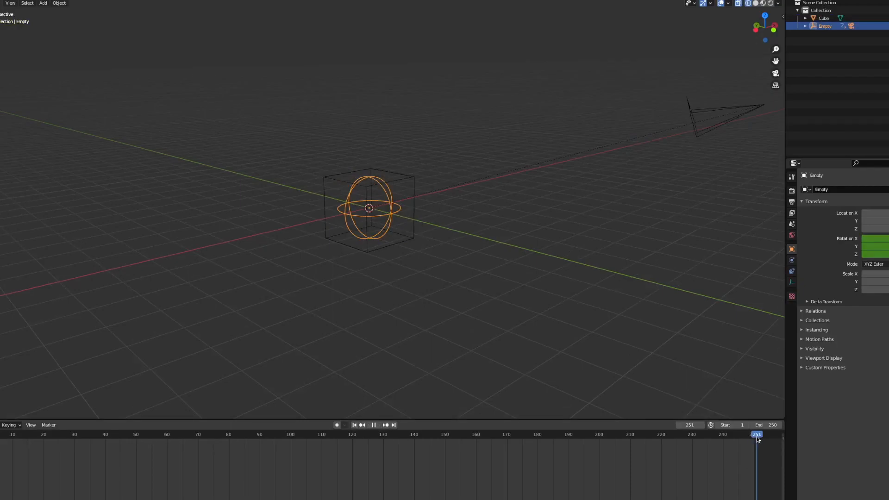
key(z)
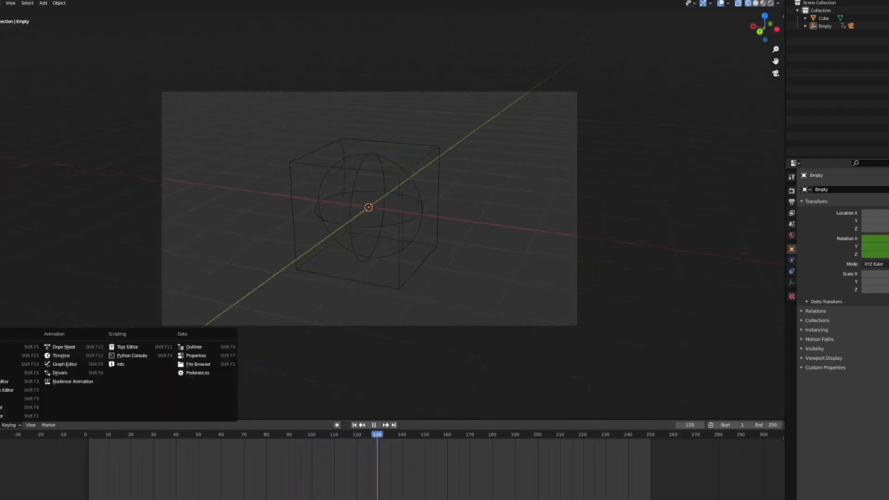
Step: Review the rotation curves in the Graph Editor before clearing the scene
click(64, 364)
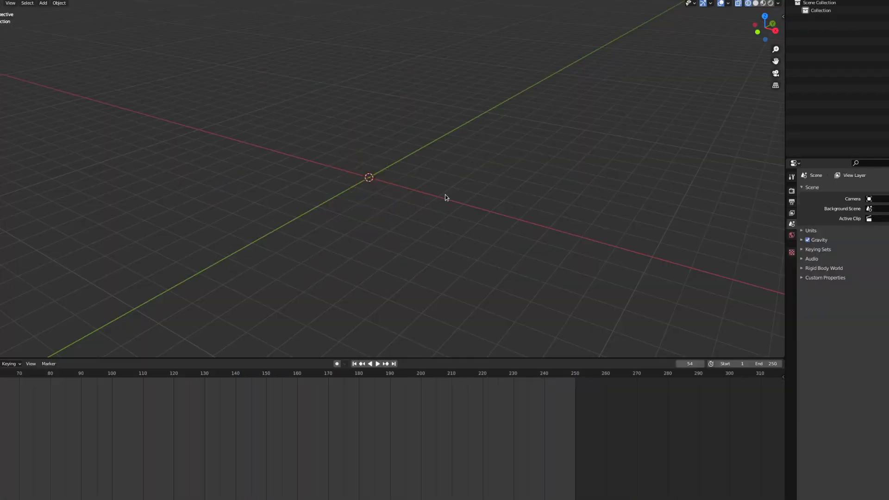
Step: Add a new camera and a cube carrying an Array modifier
click(42, 3)
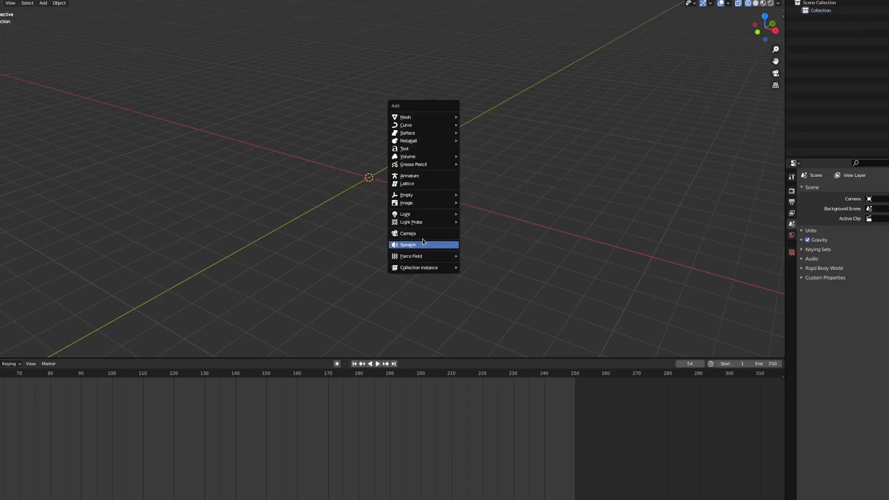
click(408, 234)
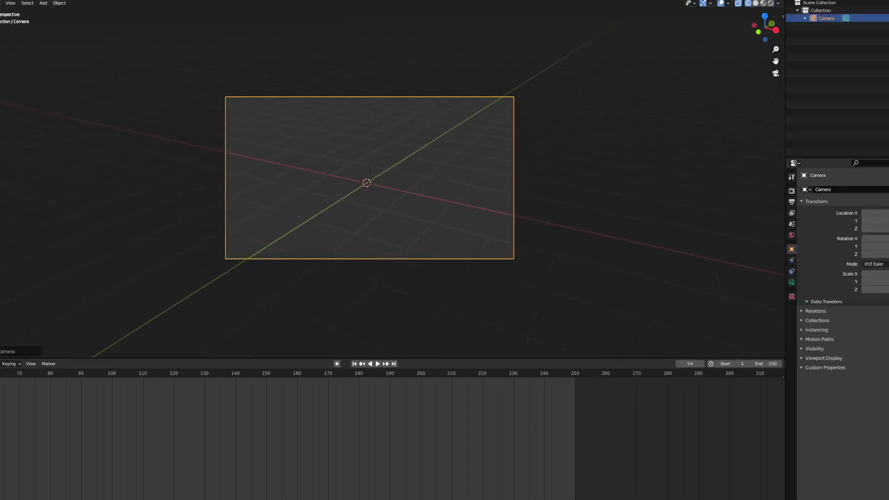
click(44, 2)
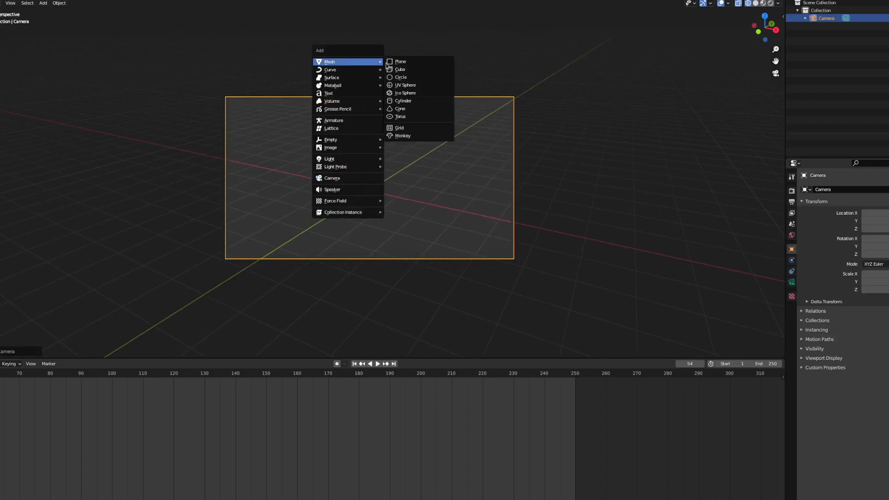
click(399, 68)
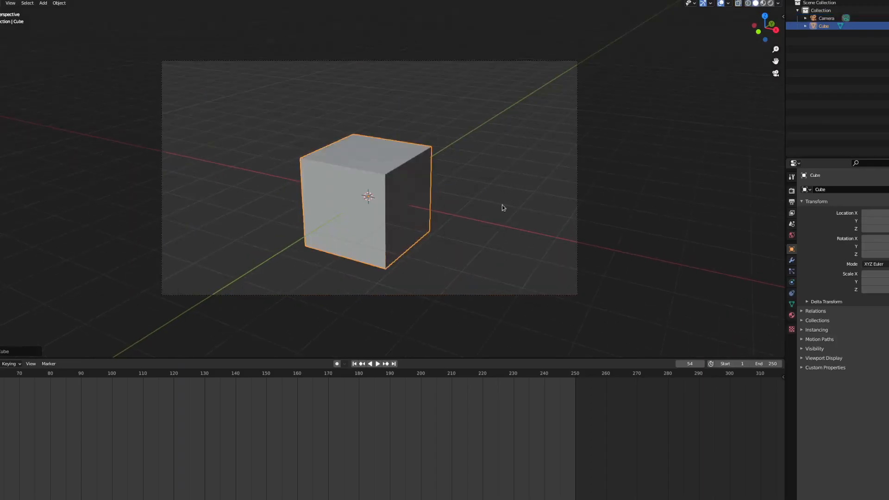
click(815, 189)
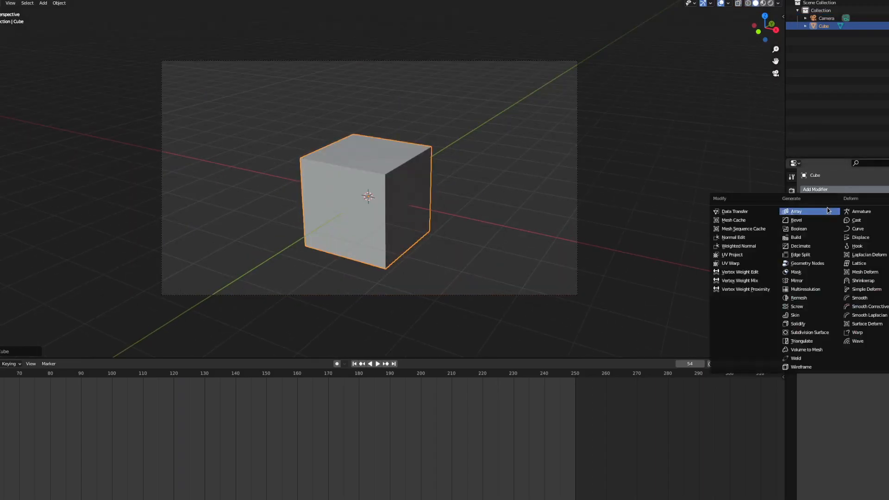
click(795, 212)
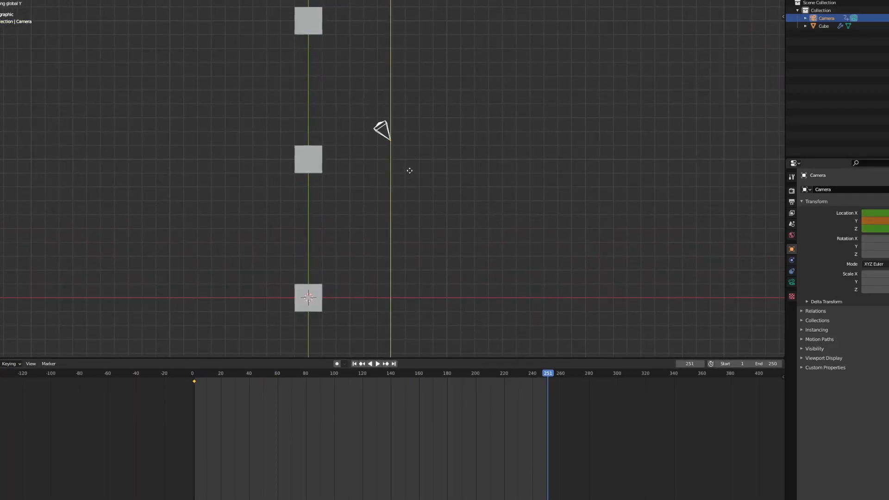
Step: Keyframe the camera's location at the start and end of its travel along the cube row
key(i)
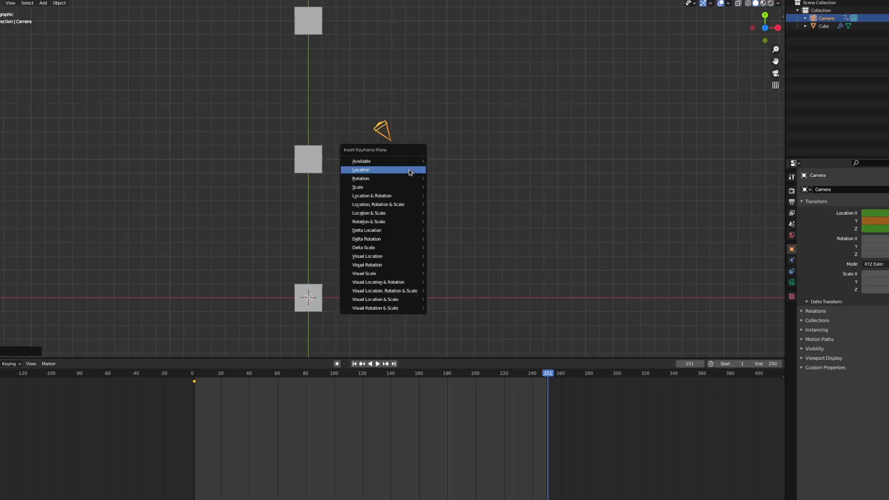
click(361, 169)
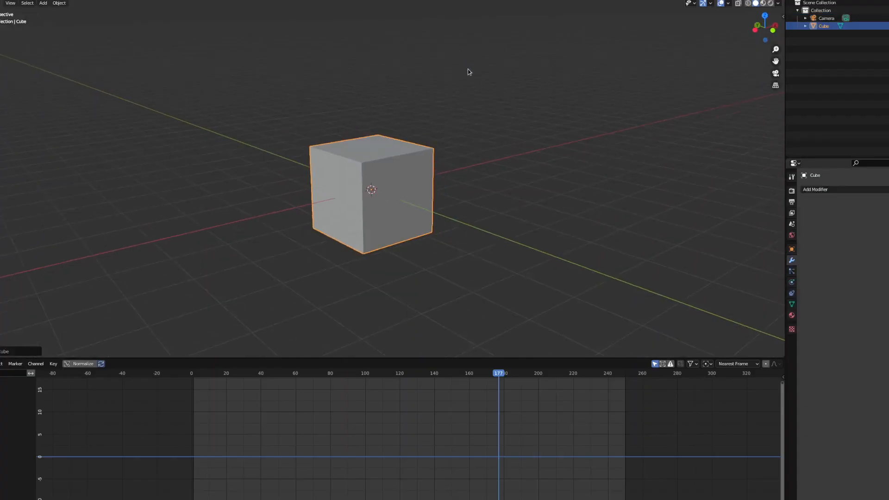
Step: Add a sphere empty and use it as Object Offset in the cube's Array modifier
click(43, 3)
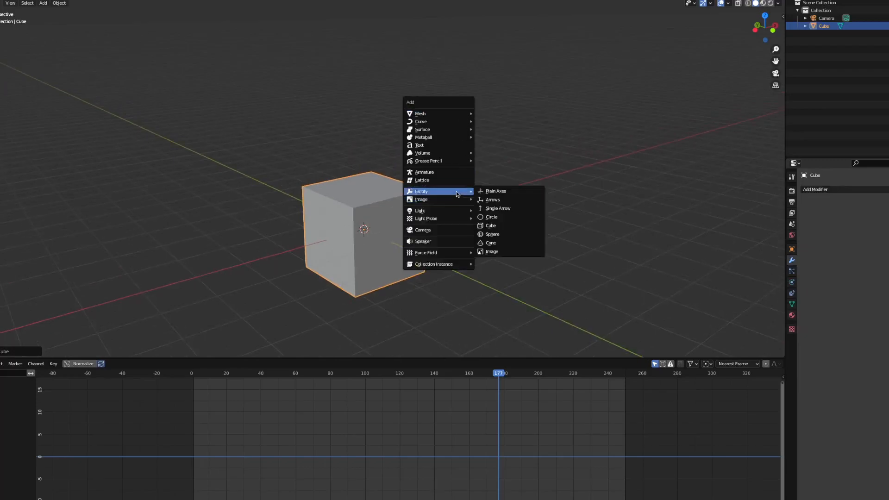
mouse_move(504, 235)
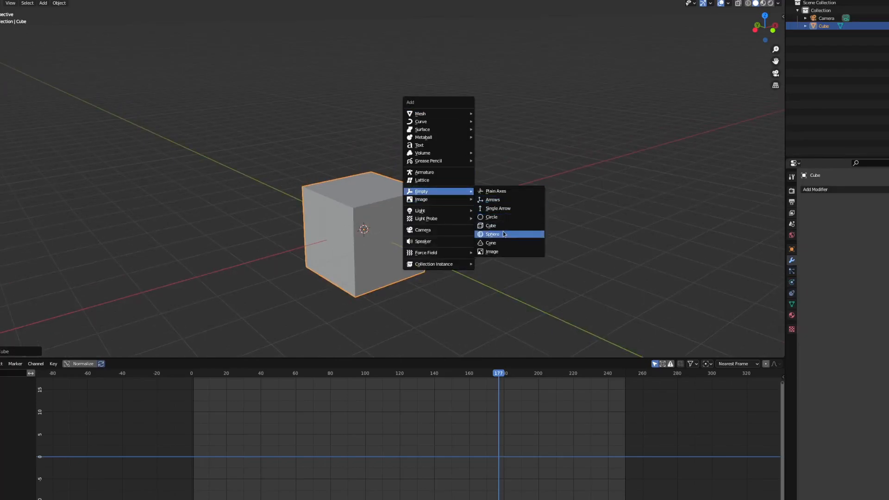
click(493, 233)
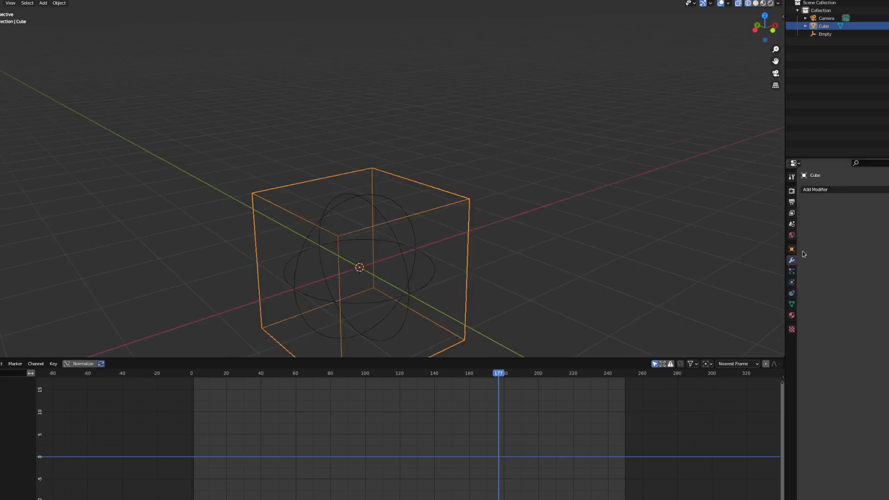
click(815, 189)
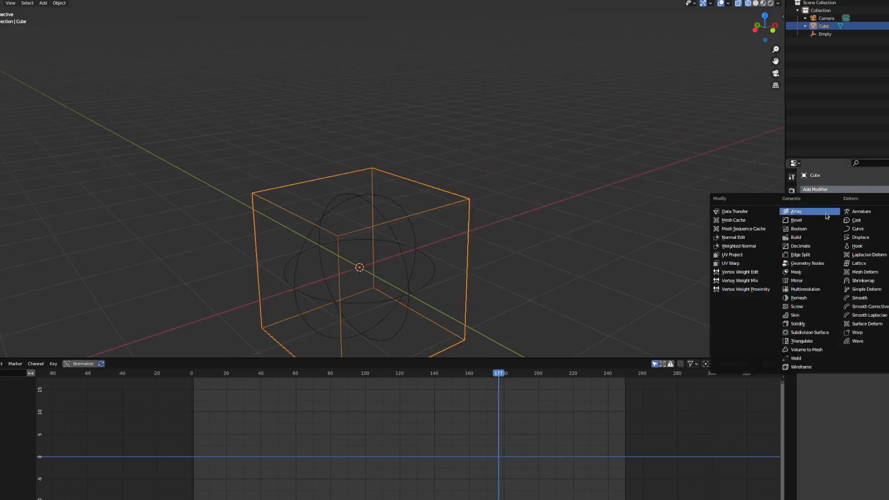
click(796, 212)
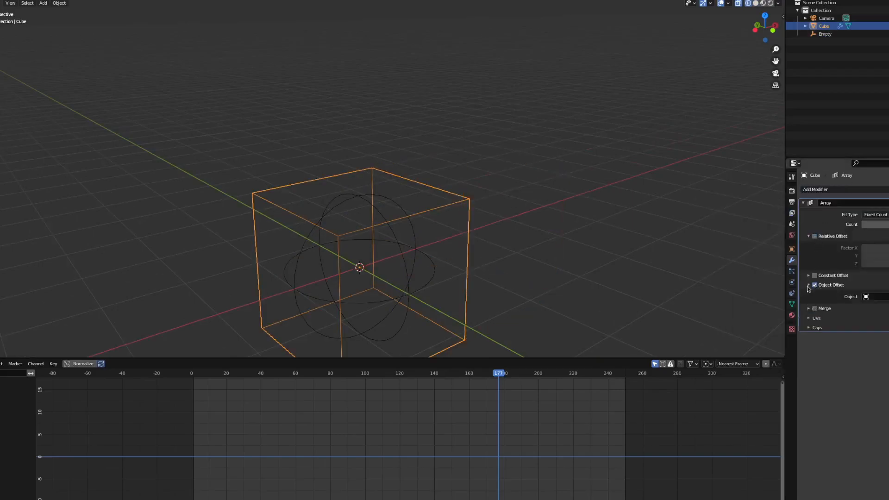
click(872, 297)
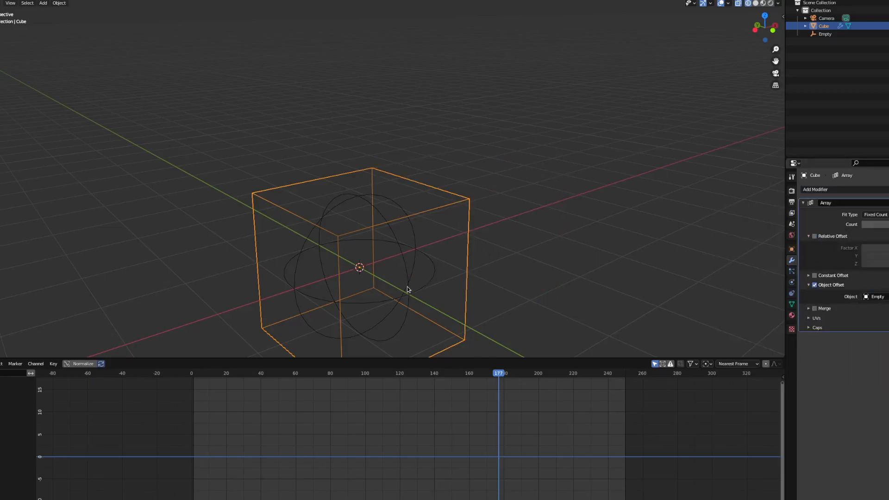
Step: Scale and move the empty so ever-smaller cube copies stack upward
click(824, 33)
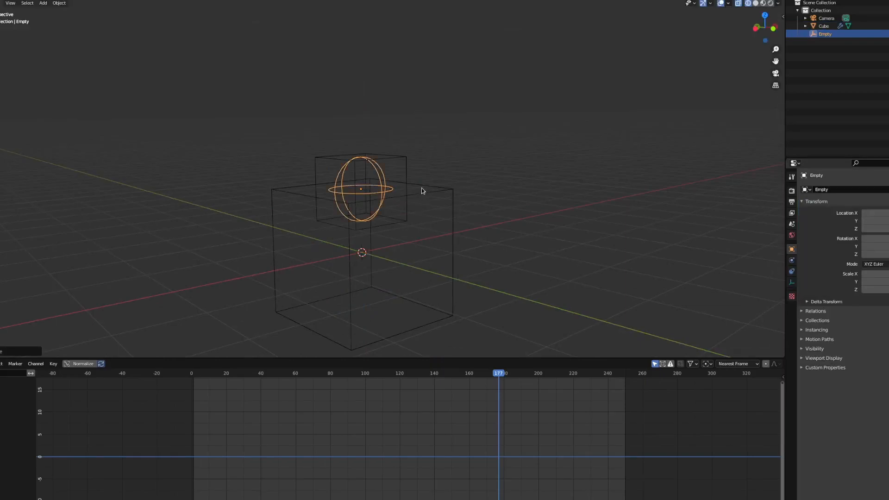
click(823, 26)
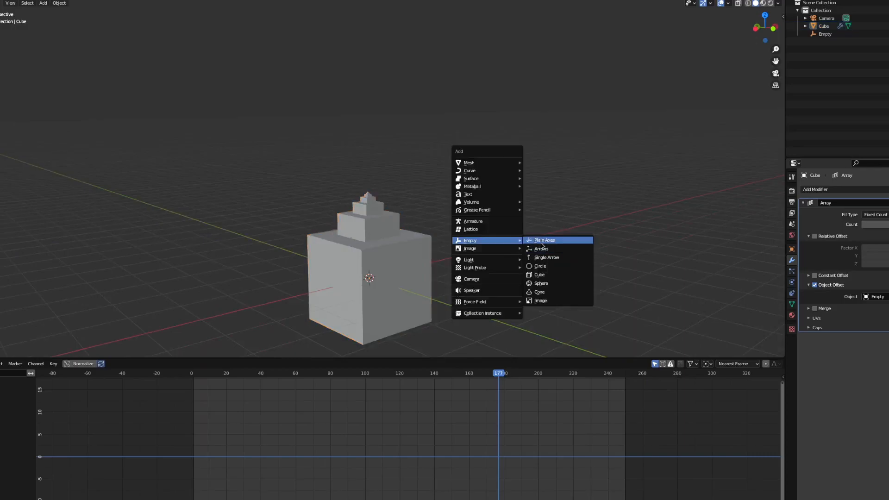
Step: Add a plain-axes empty, Empty.001, to hold the downward-looking camera
click(545, 239)
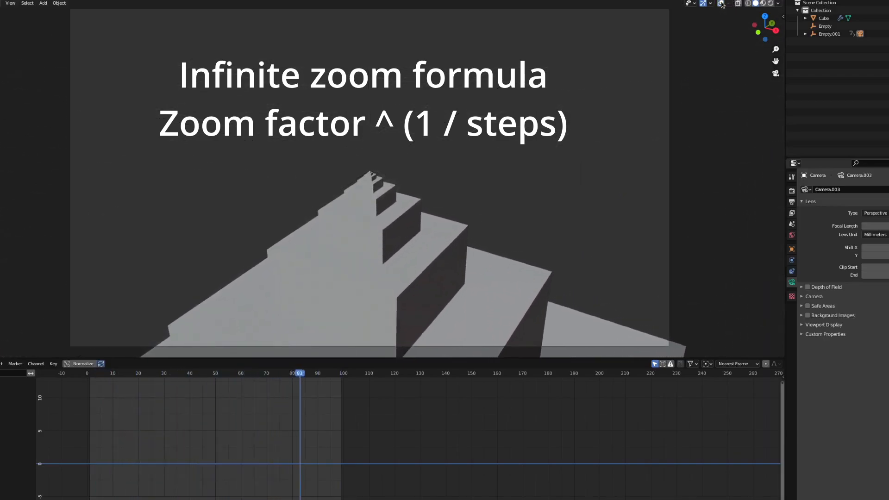
Step: Set End to 99 and key Empty.001's scale by 0.5^(1/10) every 10 frames
drag(300, 374, 169, 373)
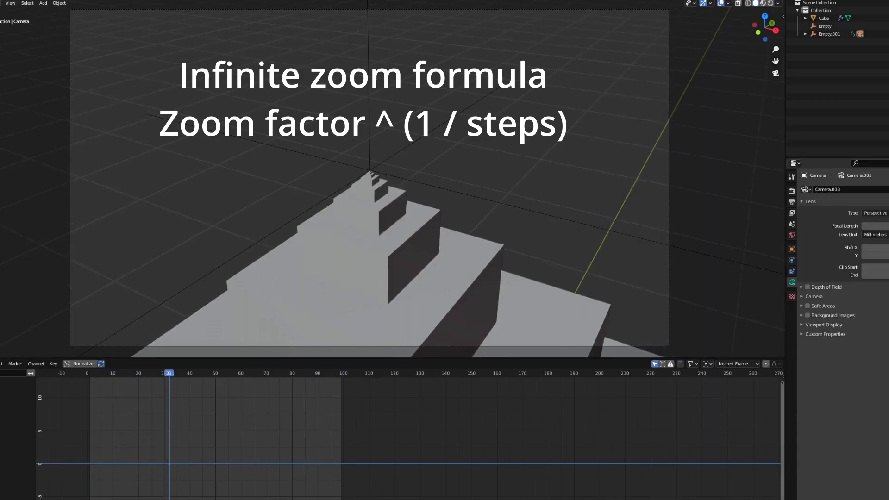
click(98, 373)
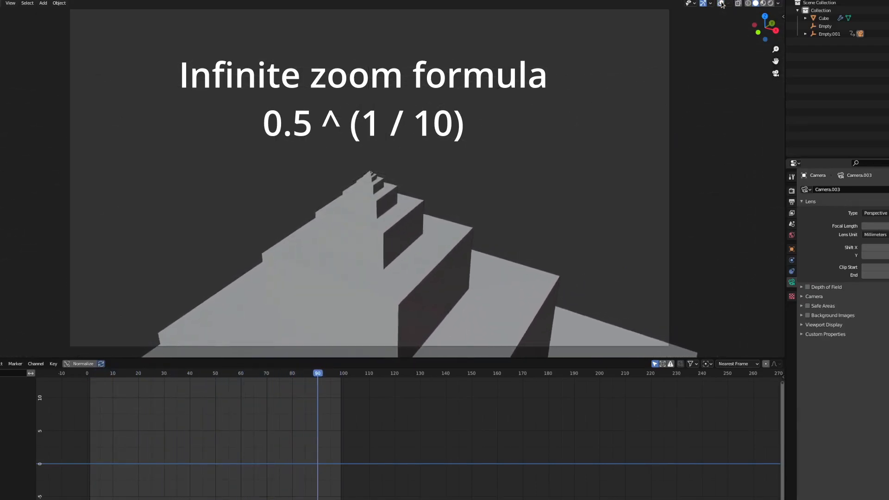
drag(318, 373, 187, 373)
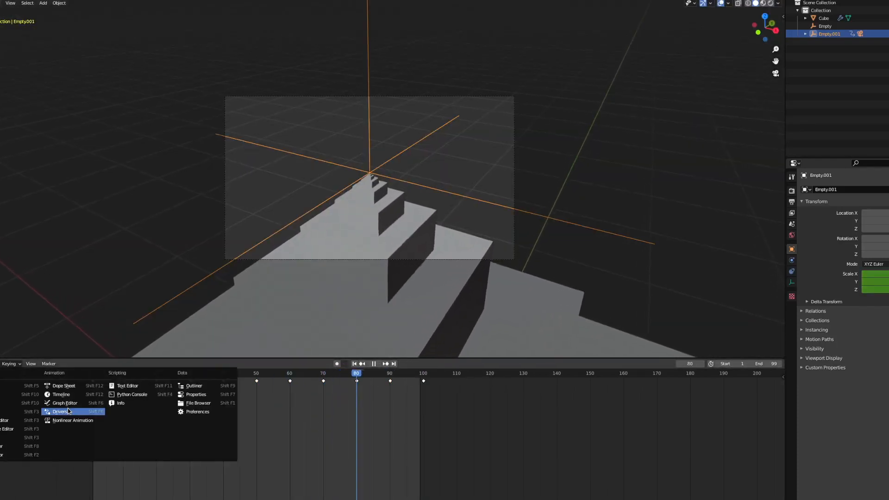
Step: Show Empty.001's scale curve in the Graph Editor, keyframes spanning frames 0 to about 100
click(59, 411)
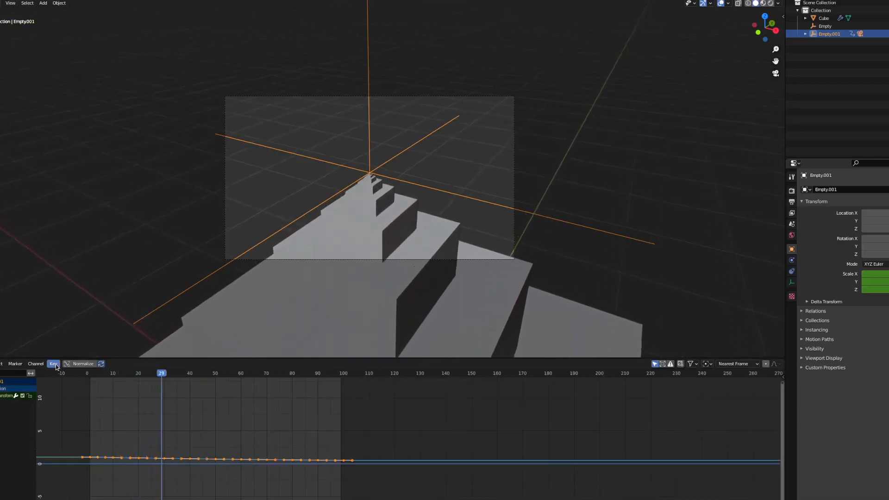